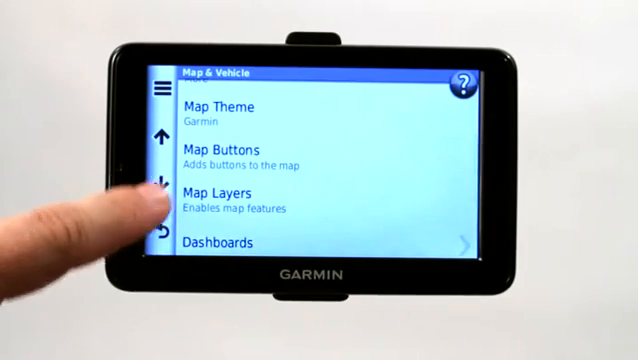
- Reach myMaps in Map & Vehicle settings, showing CN North America NT 2012.20 ALL enabled
scroll(down, 3)
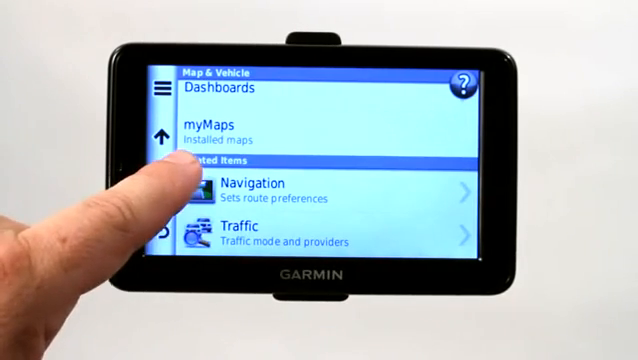
click(210, 128)
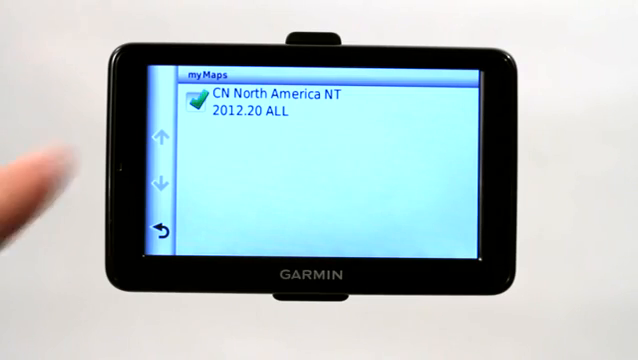
- Uncheck CN North America NT 2012.20 ALL so the map is disabled
click(196, 100)
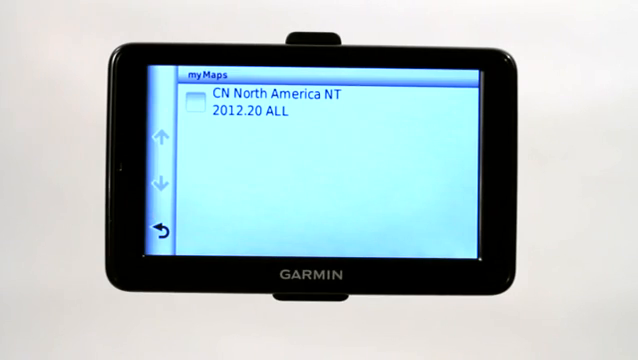
click(196, 96)
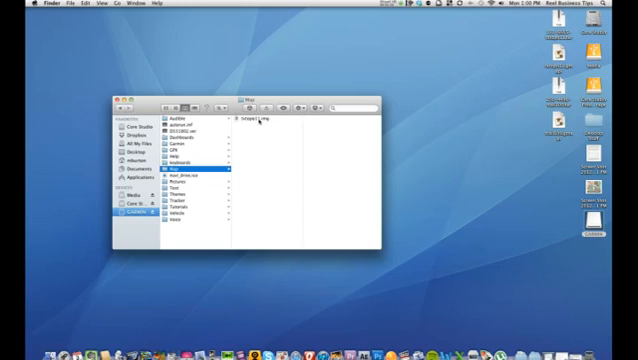
- Move the topo .img map file on the GPS drive to Trash
right_click(248, 120)
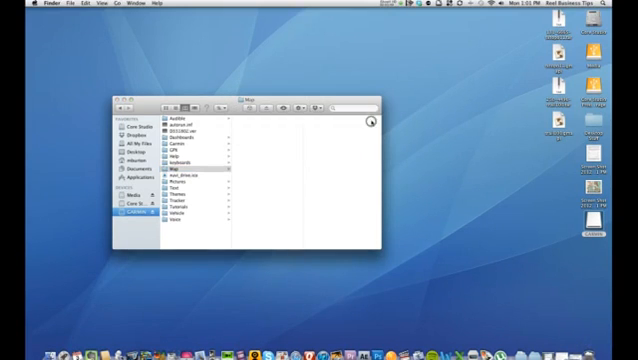
click(184, 172)
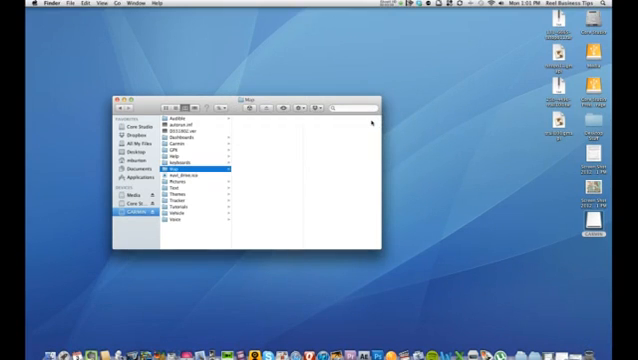